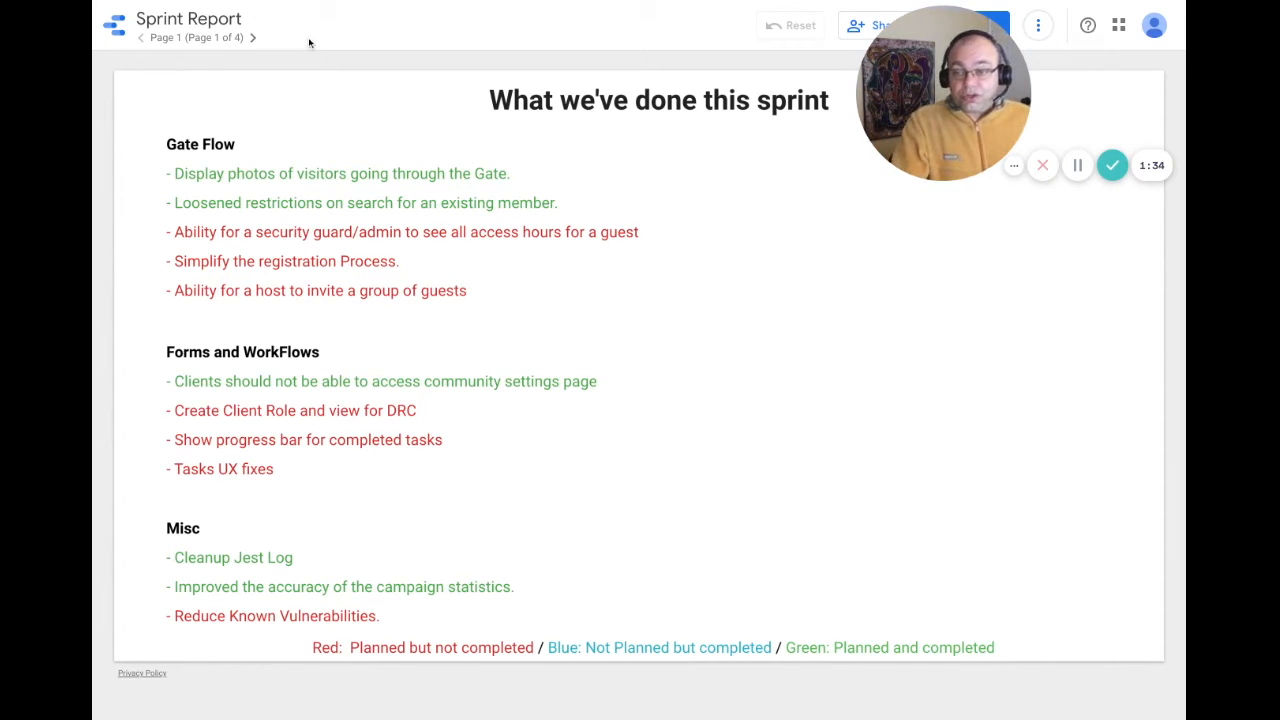
# - Advance the Sprint Report to page 2, the next sprint's planned work
pyautogui.click(252, 38)
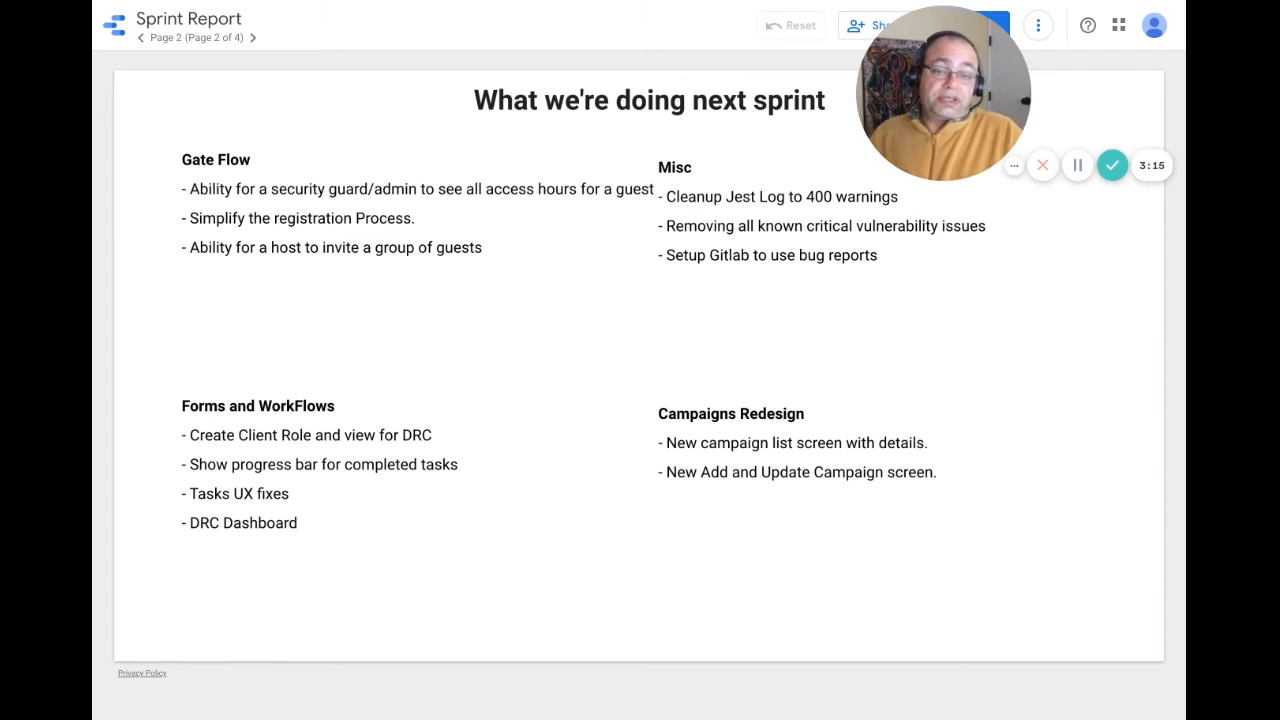
# - Advance to page 3 with the MR, Stories and Coverage scorecards
pyautogui.click(252, 38)
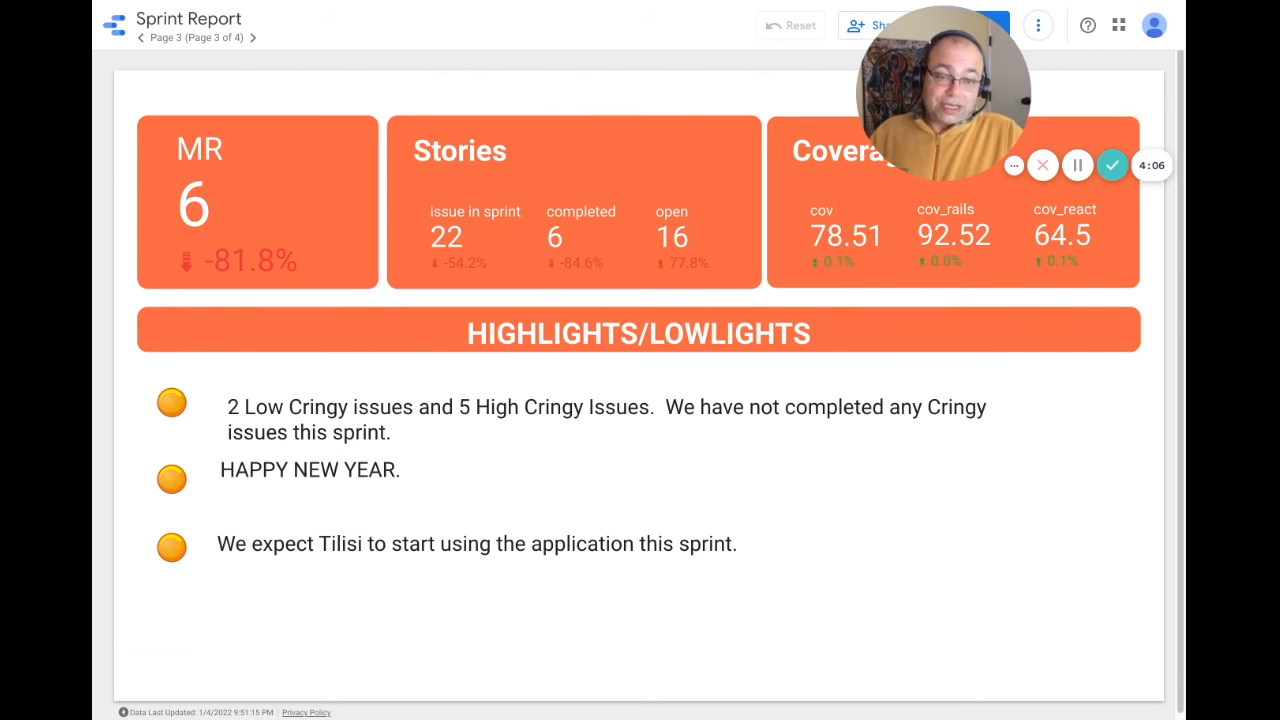
# - Advance to page 4 of 4 with the goal-versus-actual trend charts
pyautogui.click(252, 38)
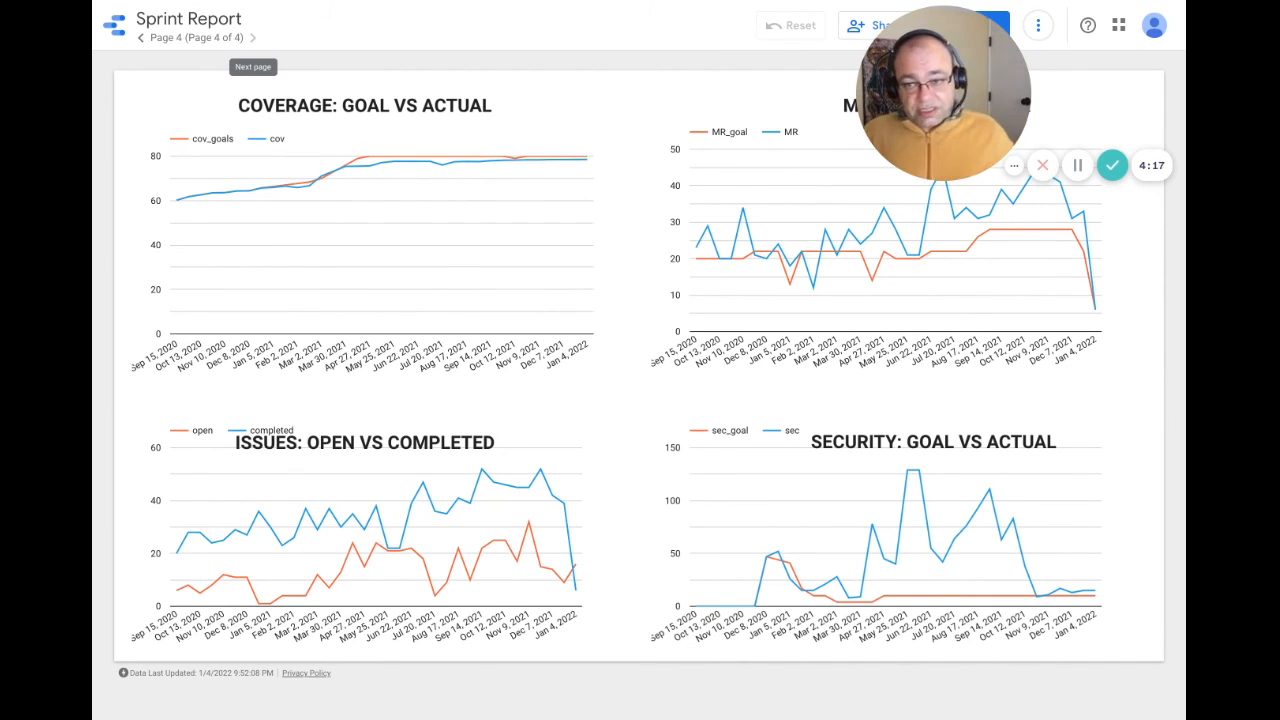
pyautogui.moveTo(584, 156)
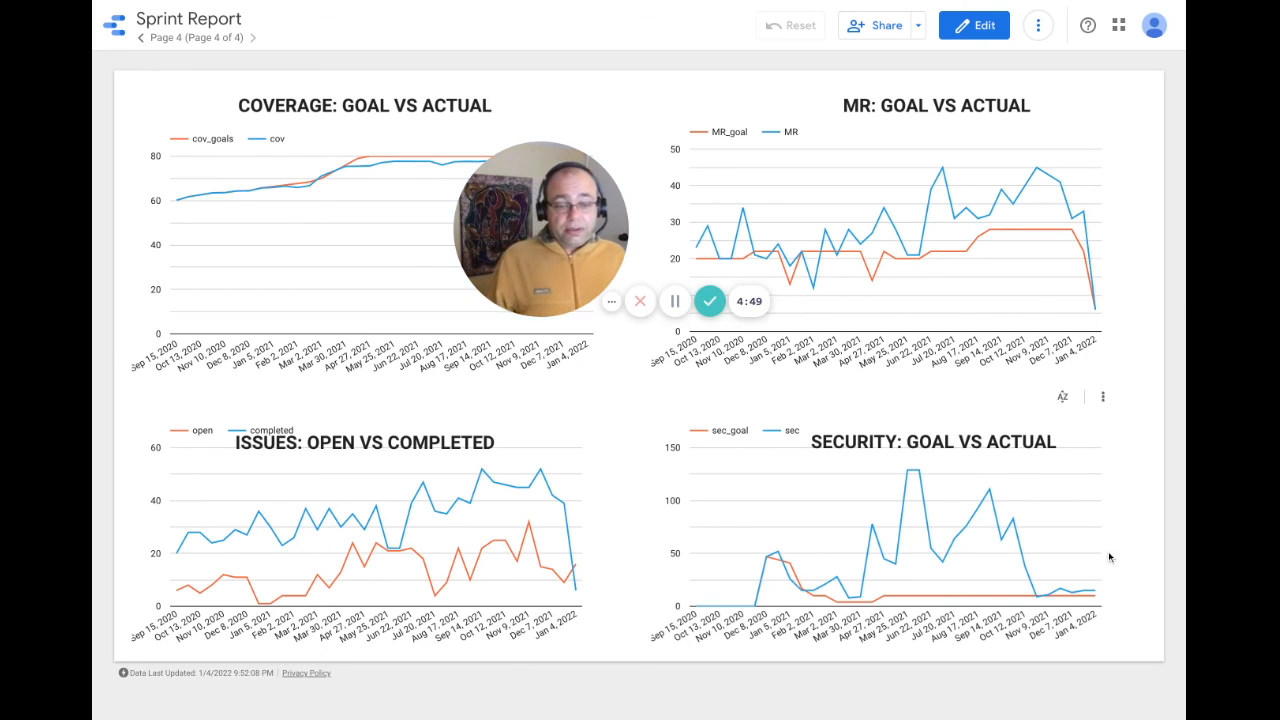
pyautogui.moveTo(1092, 592)
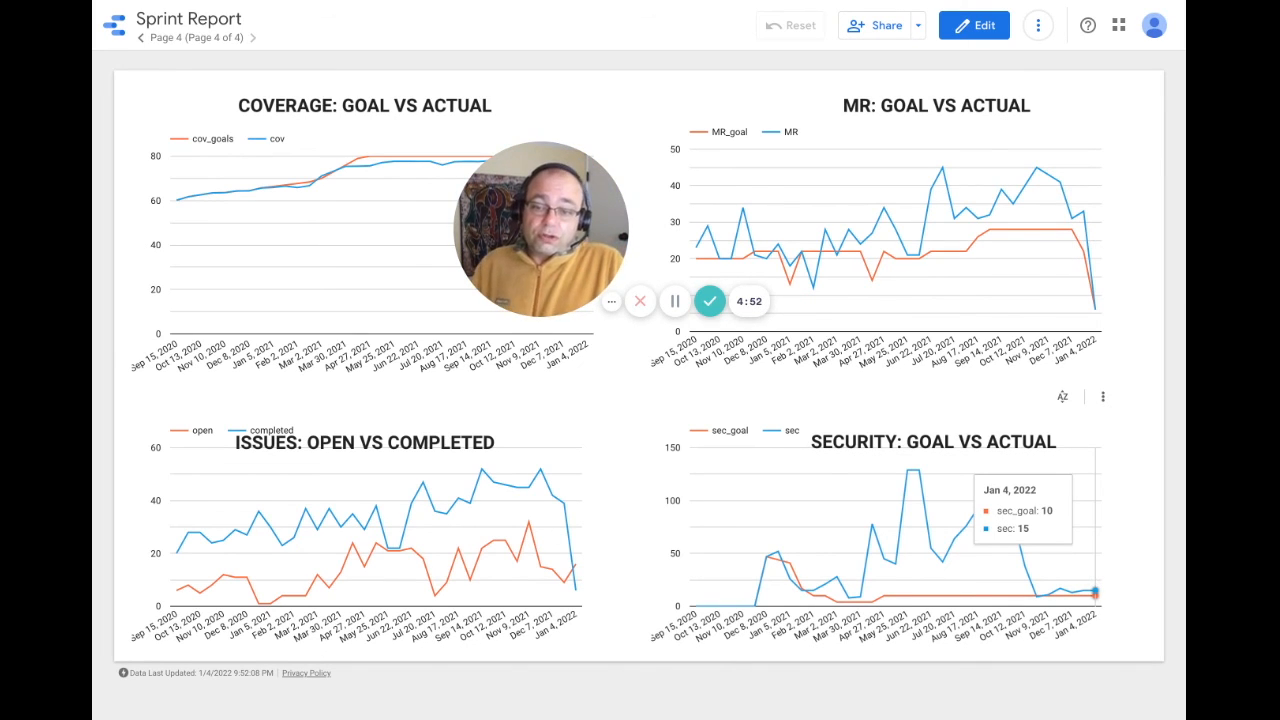